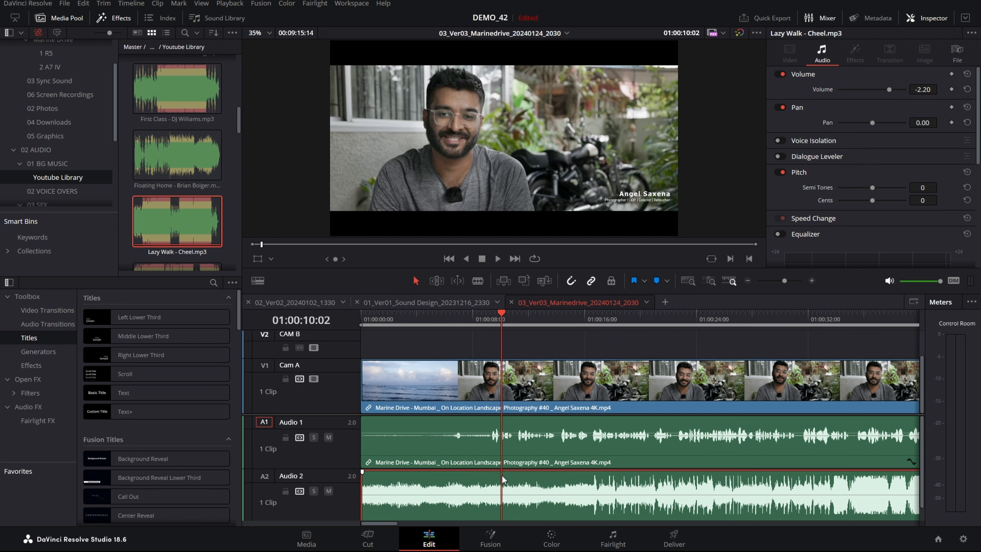
pyautogui.moveTo(466, 487)
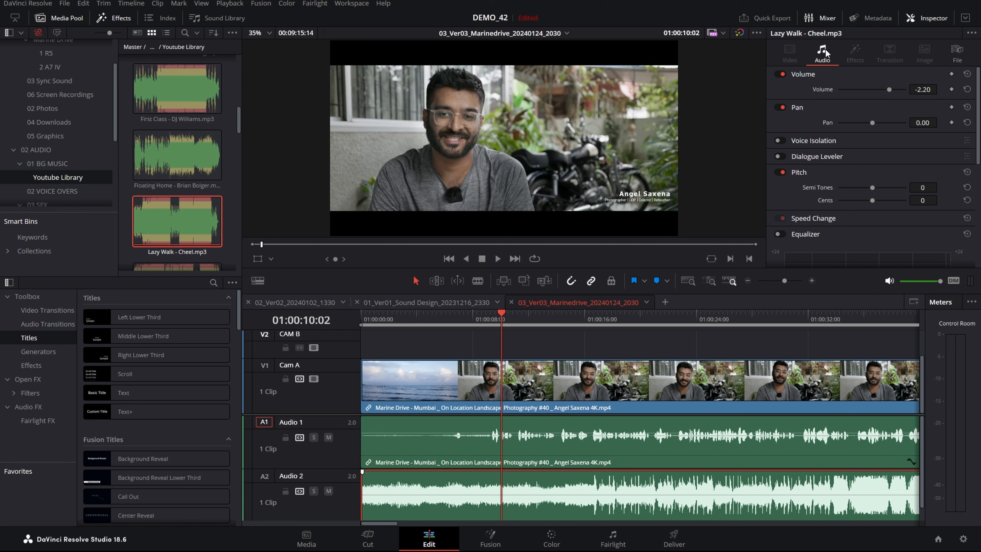
pyautogui.moveTo(833, 97)
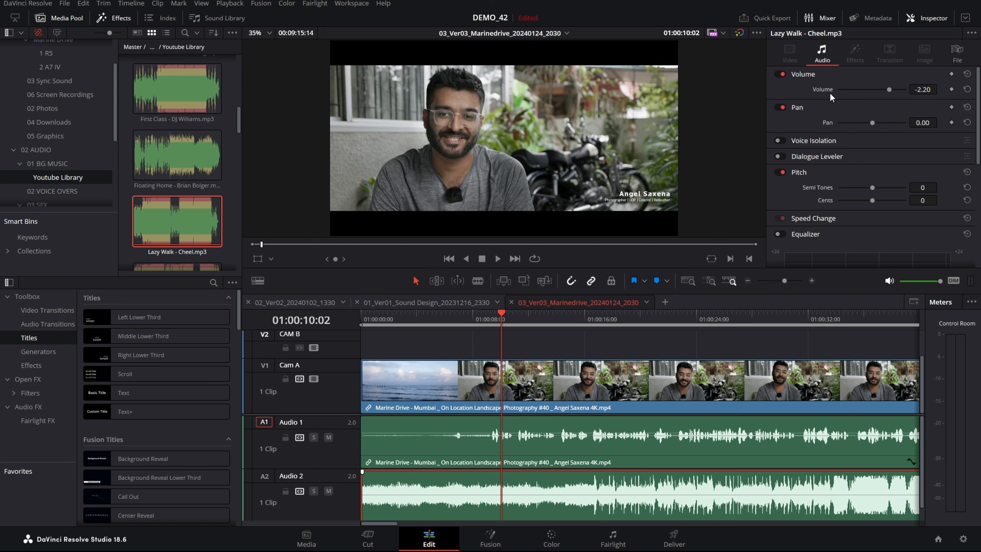
pyautogui.moveTo(683, 443)
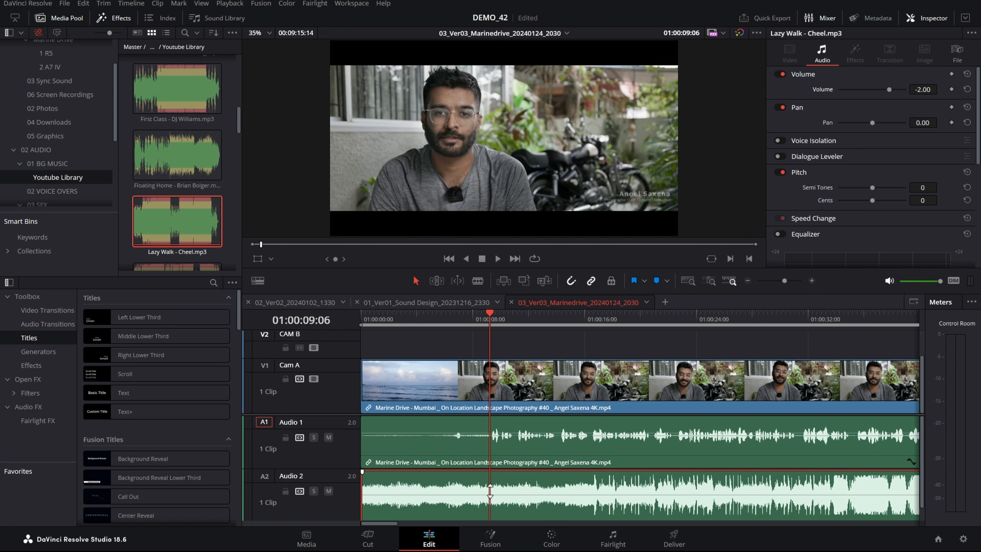
pyautogui.moveTo(488, 491)
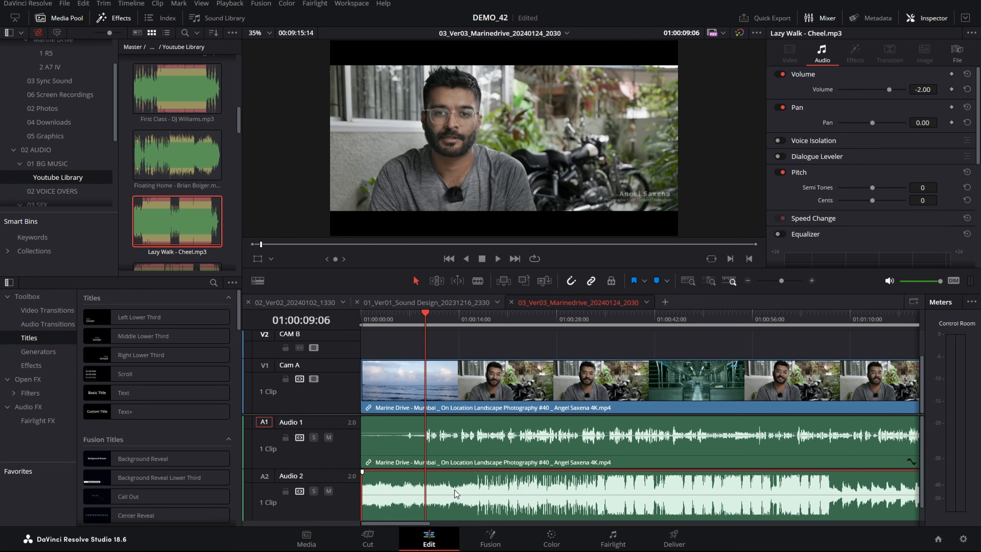
# Lower the A2 background music clip to about -11.68 dB, then raise it back toward -2.00 dB
pyautogui.moveTo(904, 89); pyautogui.dragTo(887, 89)
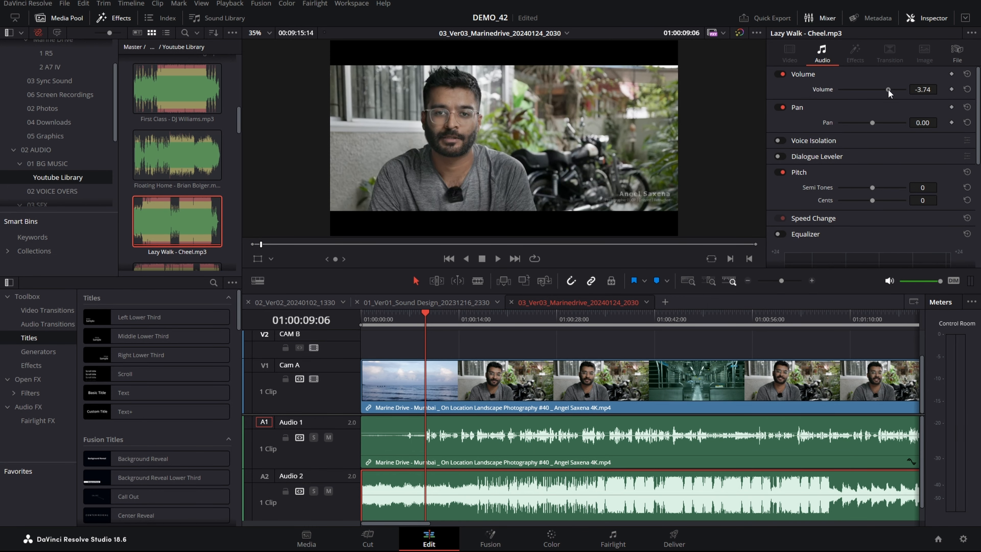
pyautogui.moveTo(887, 89); pyautogui.dragTo(870, 89)
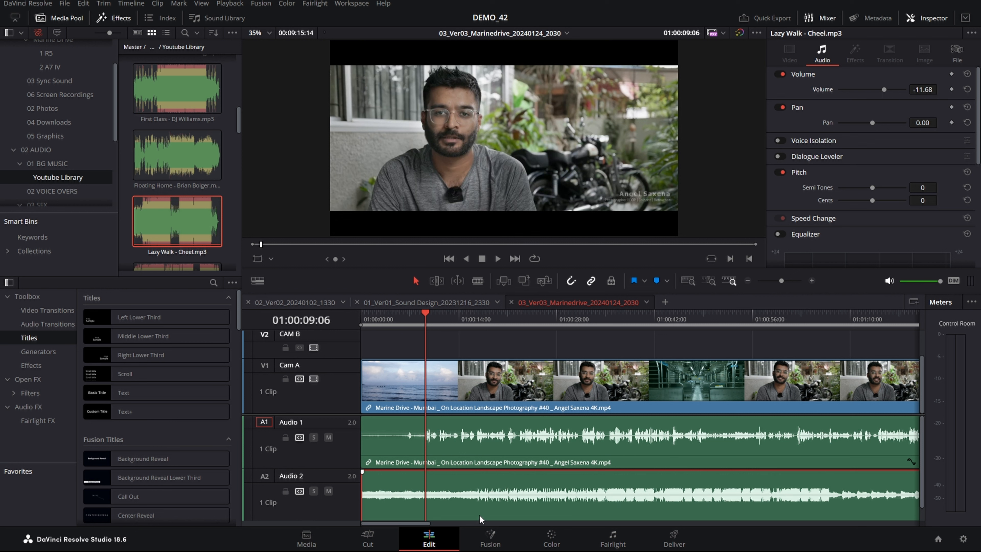
pyautogui.moveTo(477, 508)
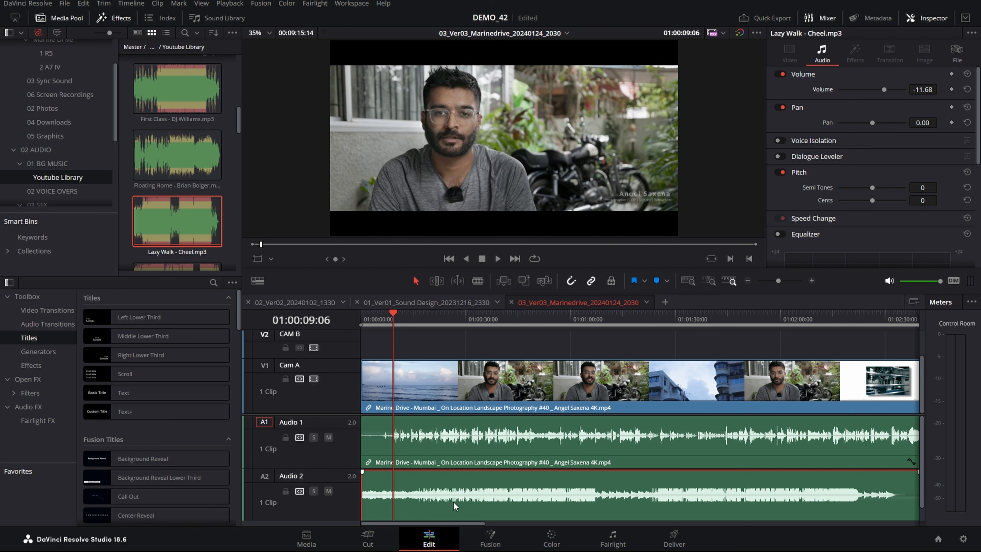
pyautogui.moveTo(864, 89); pyautogui.dragTo(907, 89)
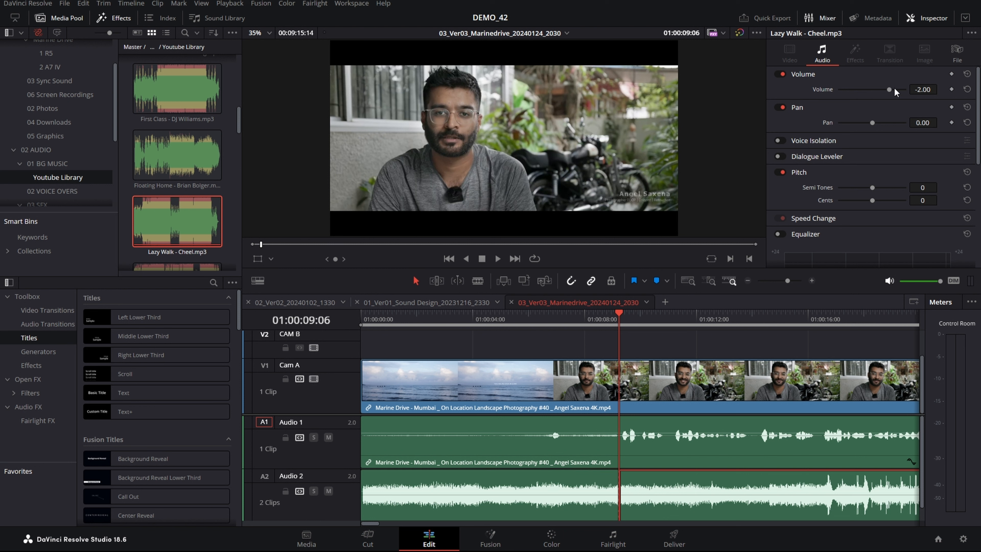
# Lower the second A2 music clip after the cut to -13.66 dB beneath the dialogue
pyautogui.moveTo(889, 89); pyautogui.dragTo(883, 88)
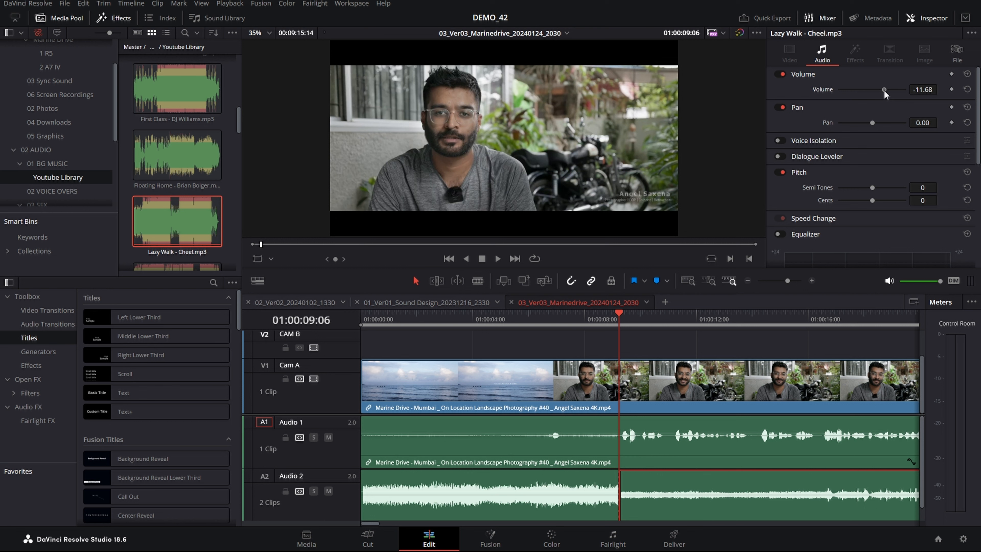
pyautogui.moveTo(884, 89); pyautogui.dragTo(883, 89)
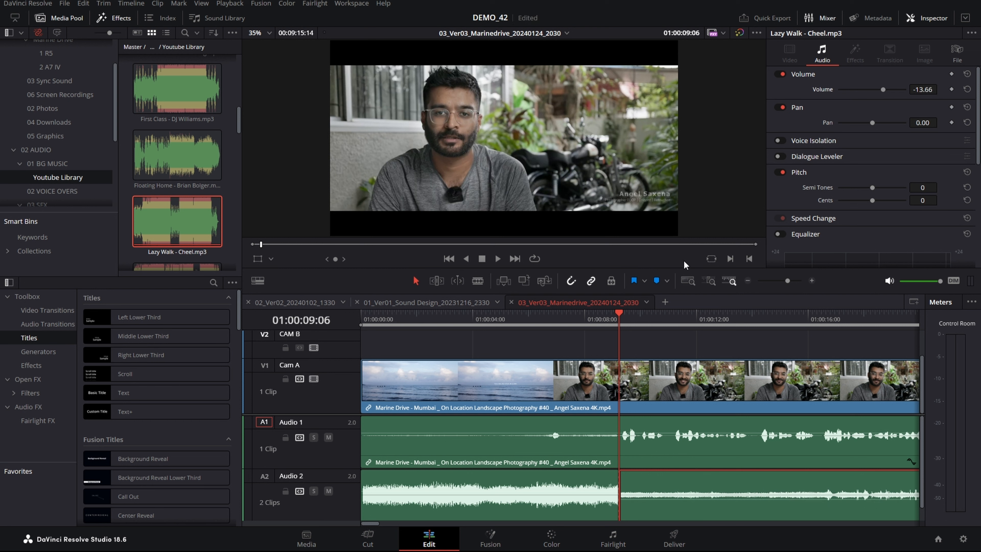